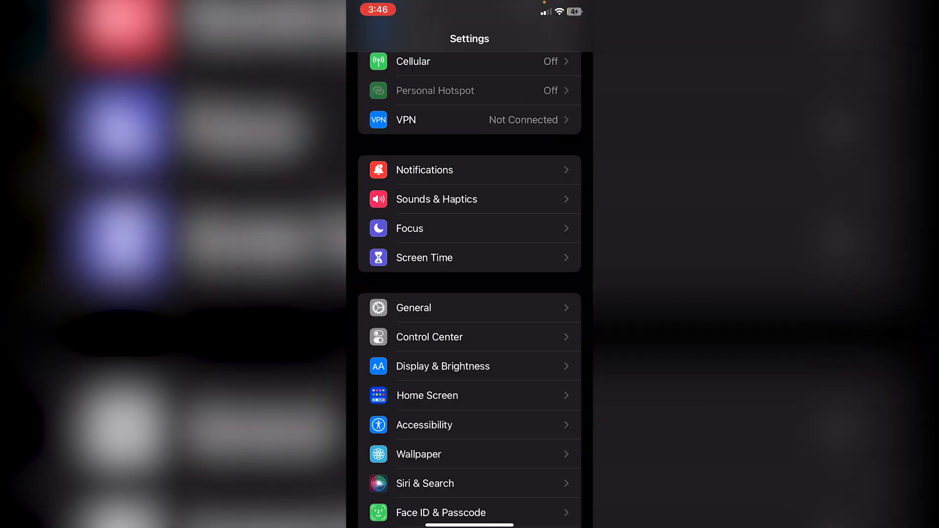
# Scroll the usescarlet.com page to its bottom, revealing the Install button marked Revoked.
pyautogui.click(413, 308)
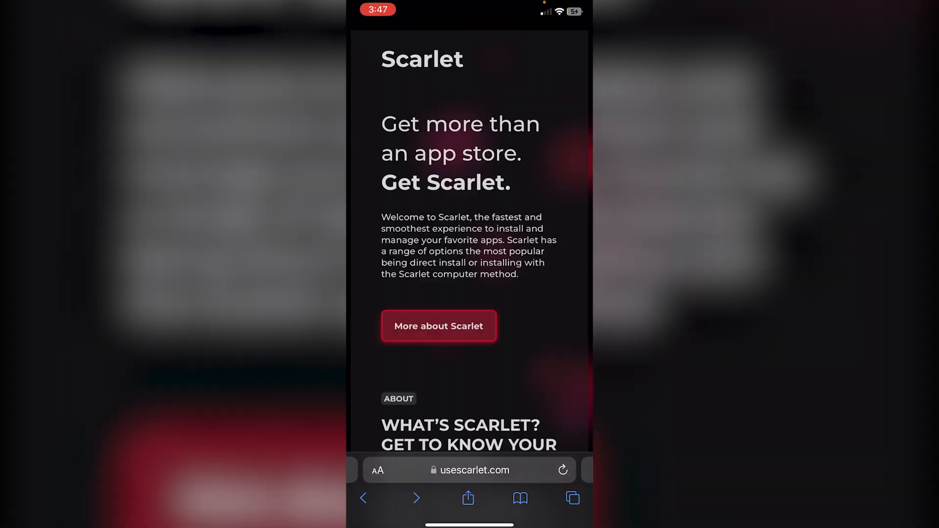
pyautogui.scroll(-3)
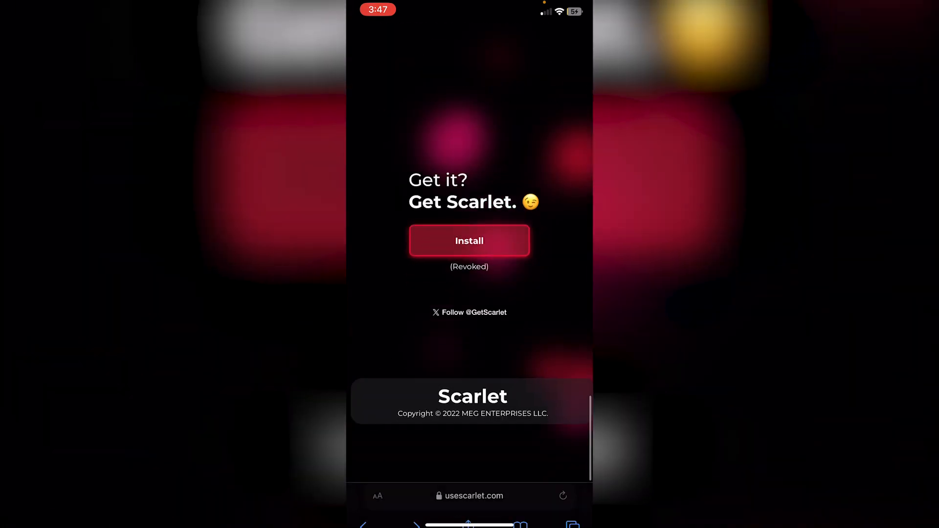